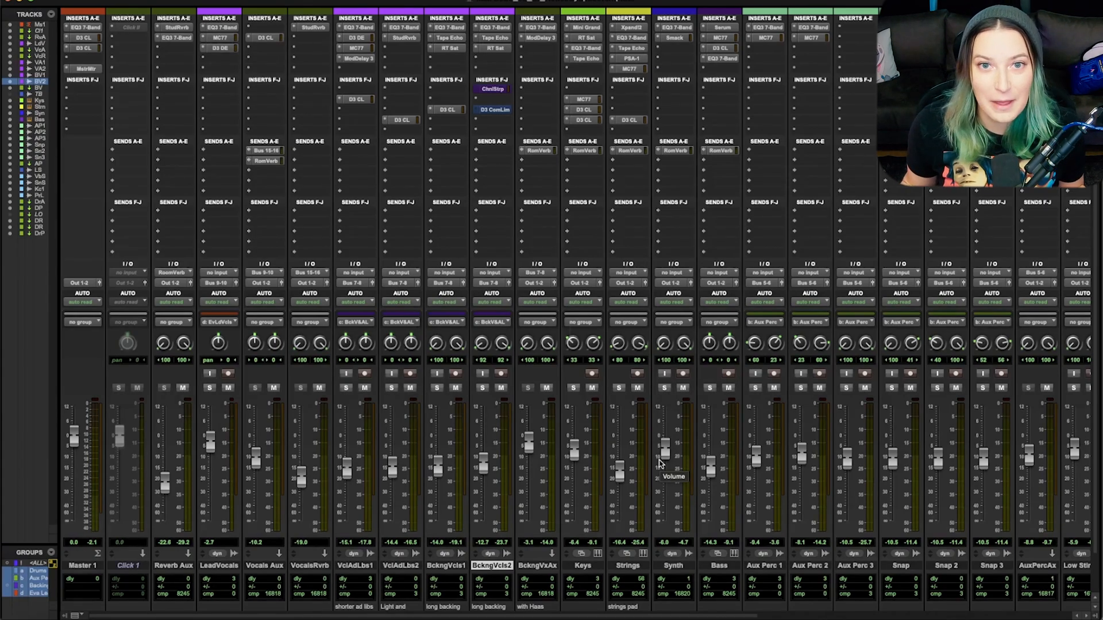
{"action": "mouse_move", "coordinate": [548, 123]}
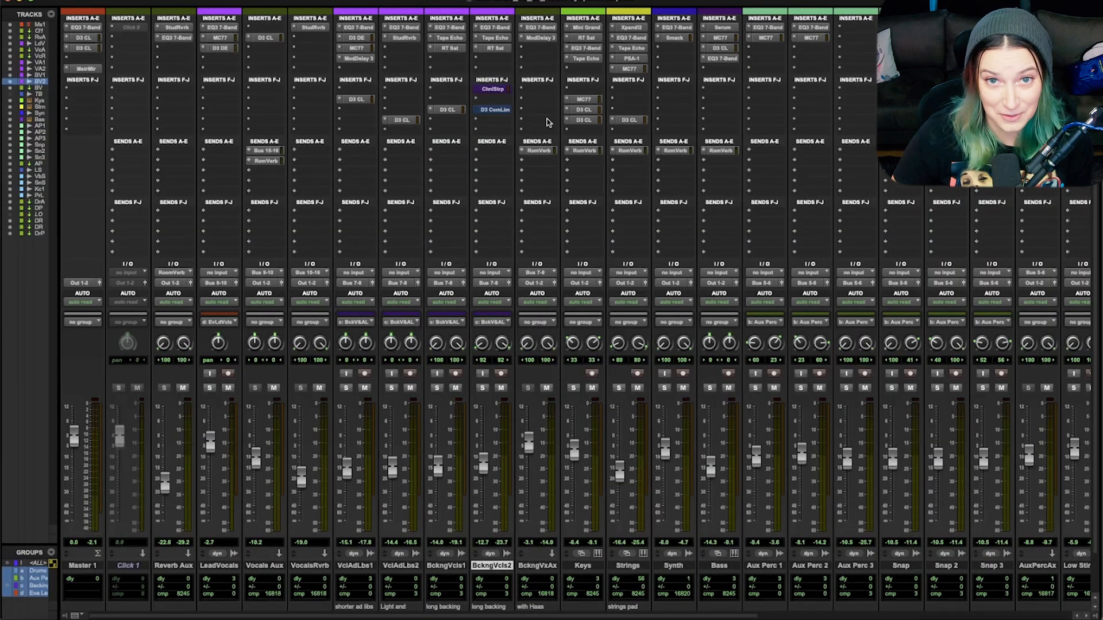
{"action": "mouse_move", "coordinate": [501, 88]}
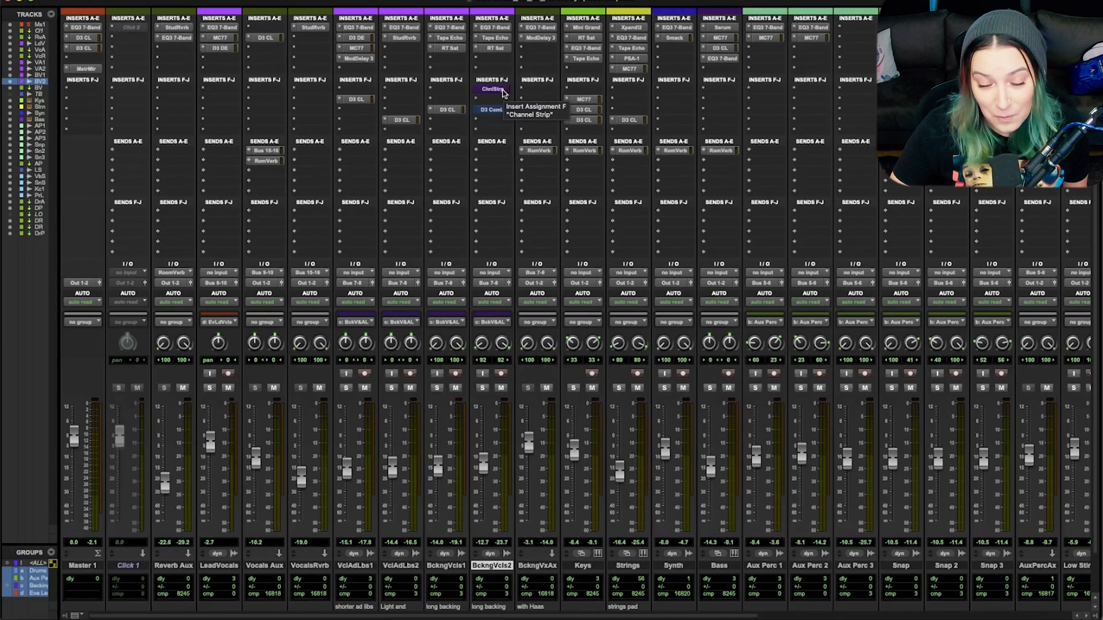
{"action": "mouse_move", "coordinate": [512, 97]}
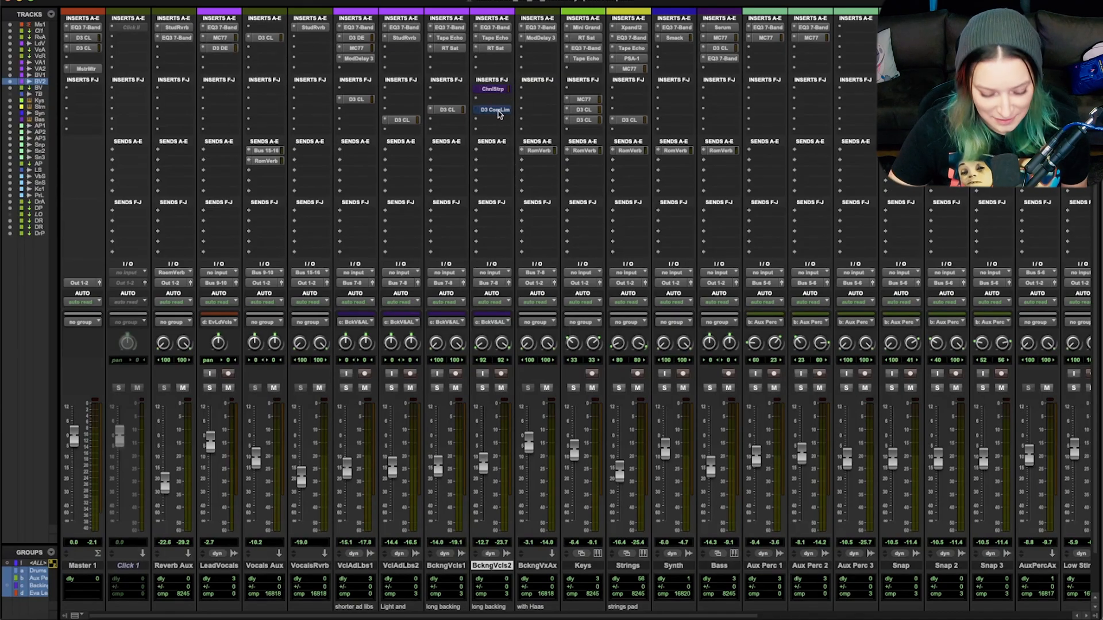
Open the D3 ComLim insert on Backing Vocals 2 (4.7:1 ratio, -10.1 dB threshold).
{"action": "left_click", "coordinate": [491, 110]}
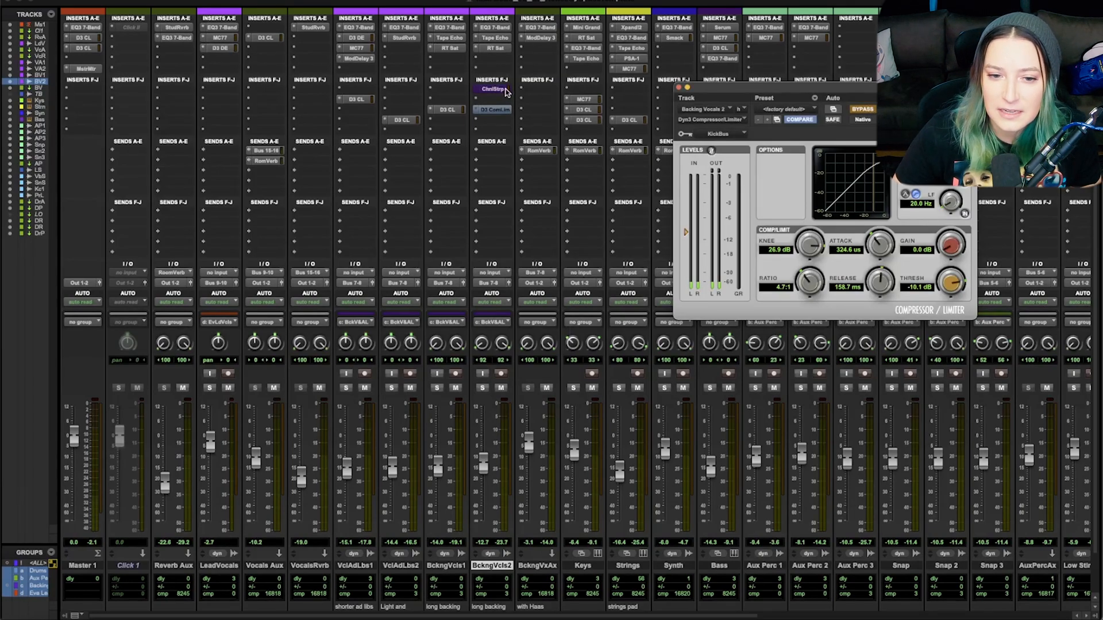
{"action": "mouse_move", "coordinate": [492, 90]}
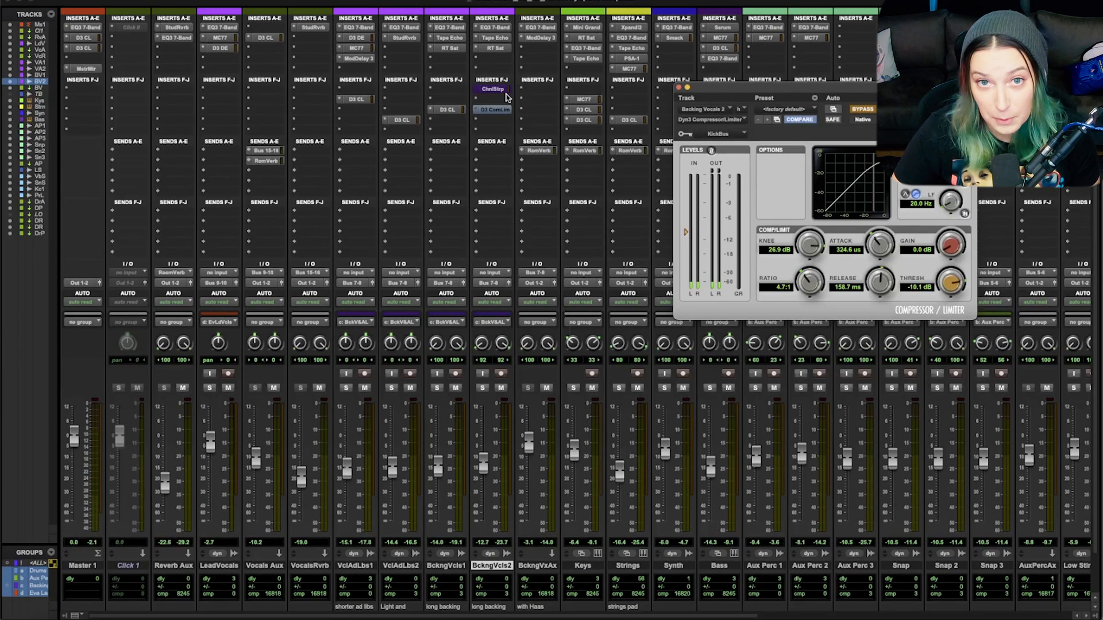
Open the ChnlStrip insert on Backing Vocals 2 to show its 2.1:1 ratio and EQ curve.
{"action": "left_click", "coordinate": [492, 90]}
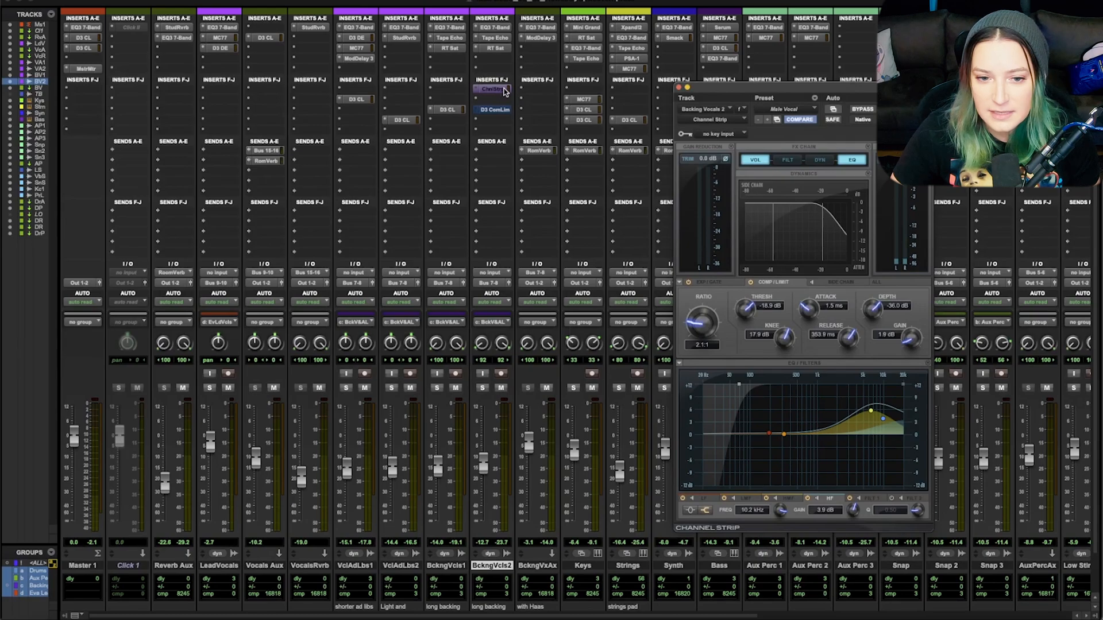
{"action": "mouse_move", "coordinate": [492, 90]}
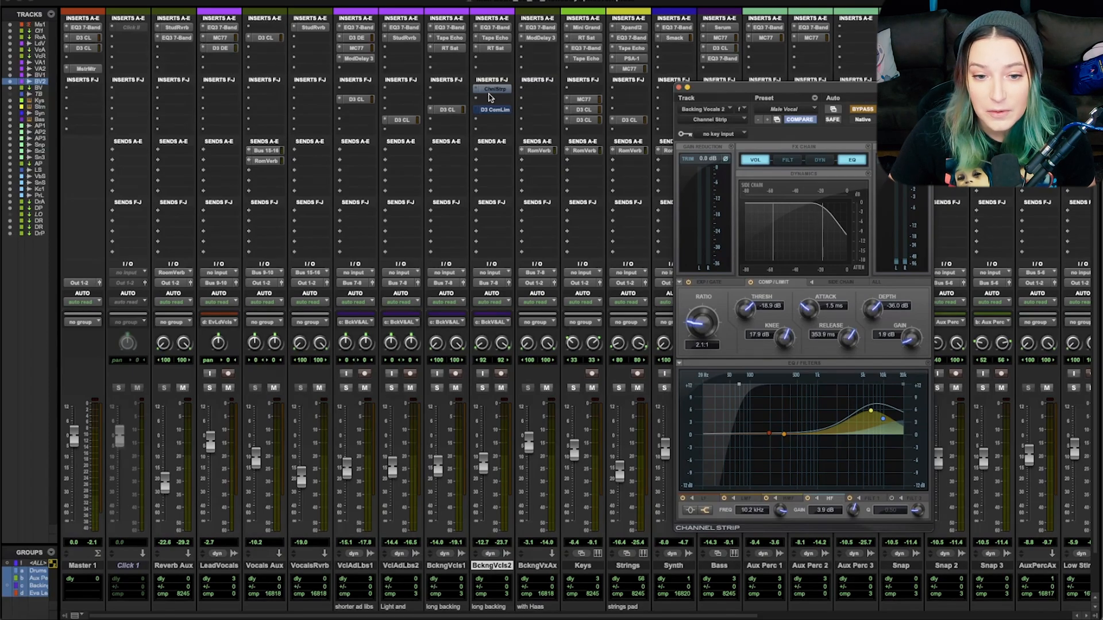
{"action": "mouse_move", "coordinate": [818, 111]}
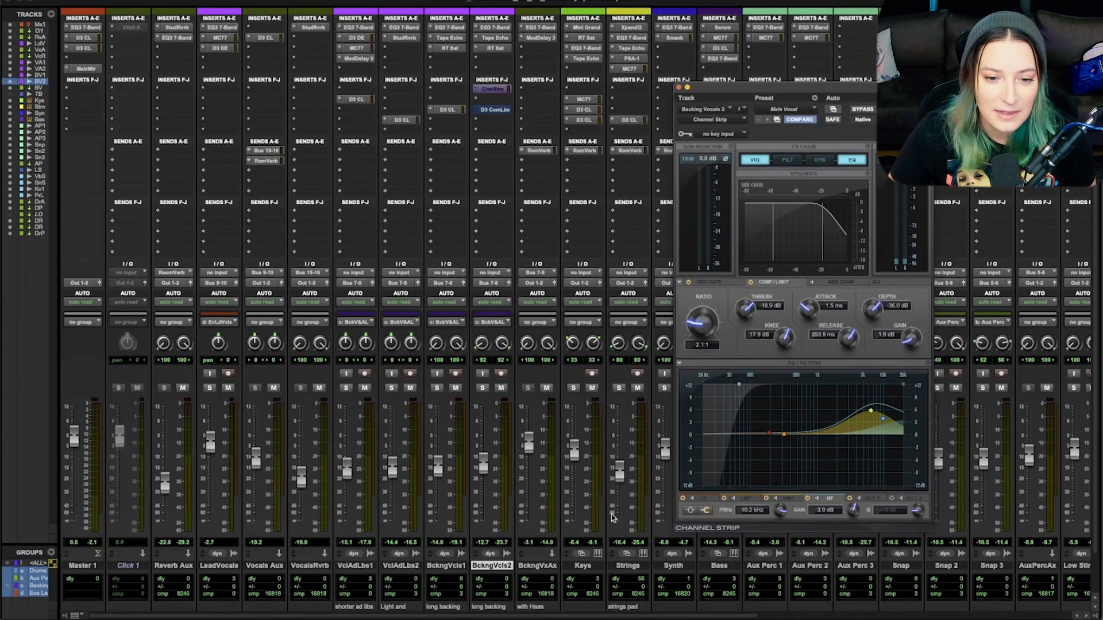
{"action": "mouse_move", "coordinate": [490, 561]}
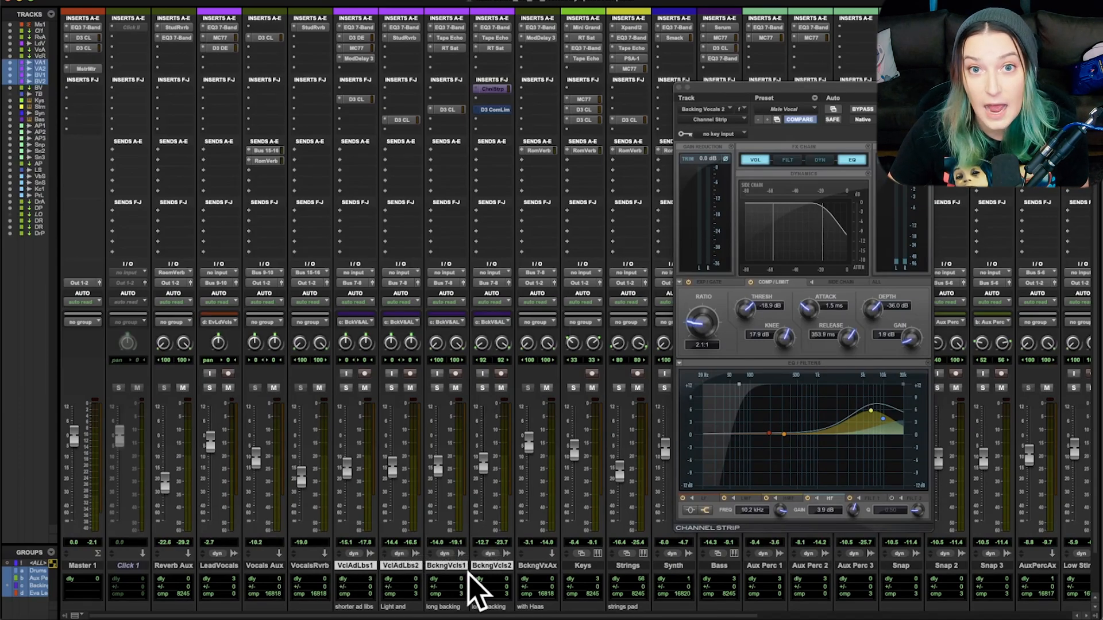
{"action": "mouse_move", "coordinate": [492, 483]}
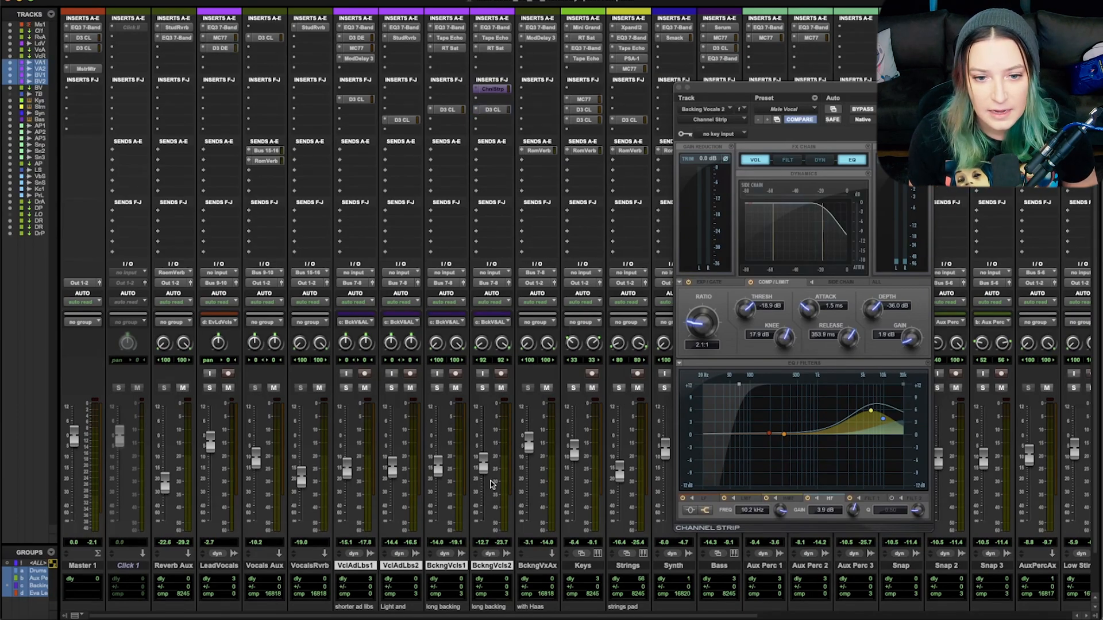
Enable DYN, toggle compressor bypass (Shift+C), and bypass the EQ section (Shift+E).
{"action": "left_click", "coordinate": [818, 160]}
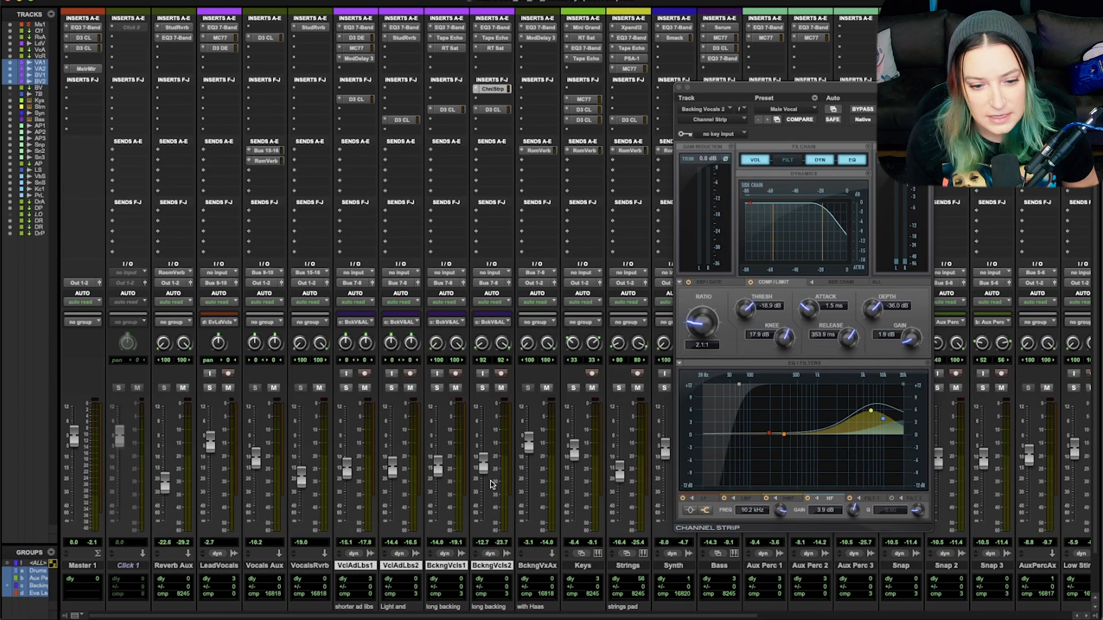
{"action": "left_click", "coordinate": [851, 160]}
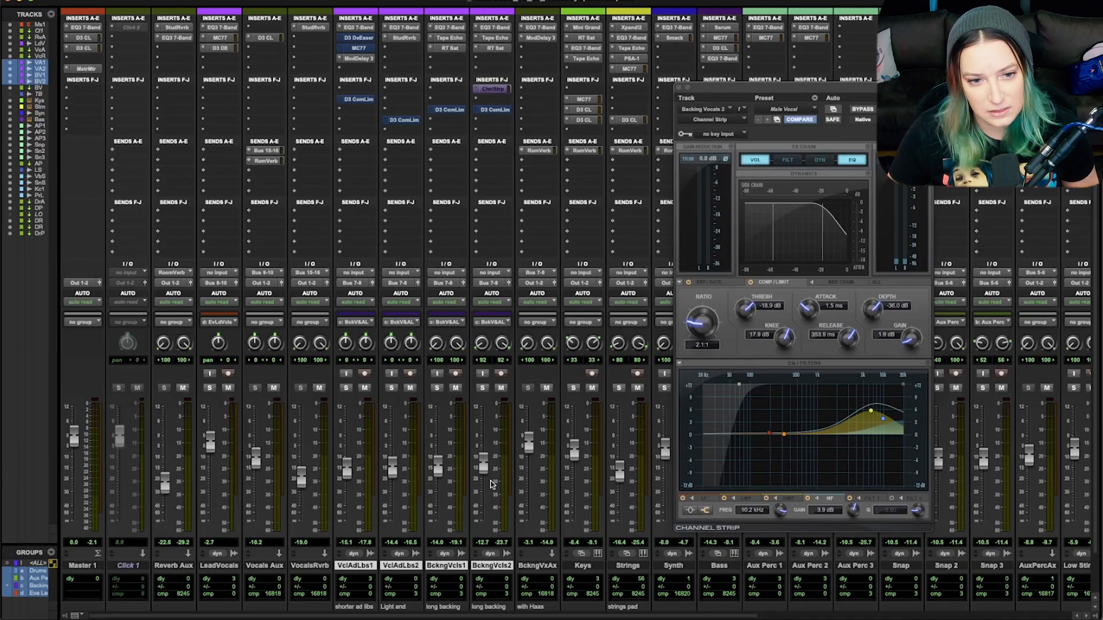
{"action": "left_click", "coordinate": [819, 159]}
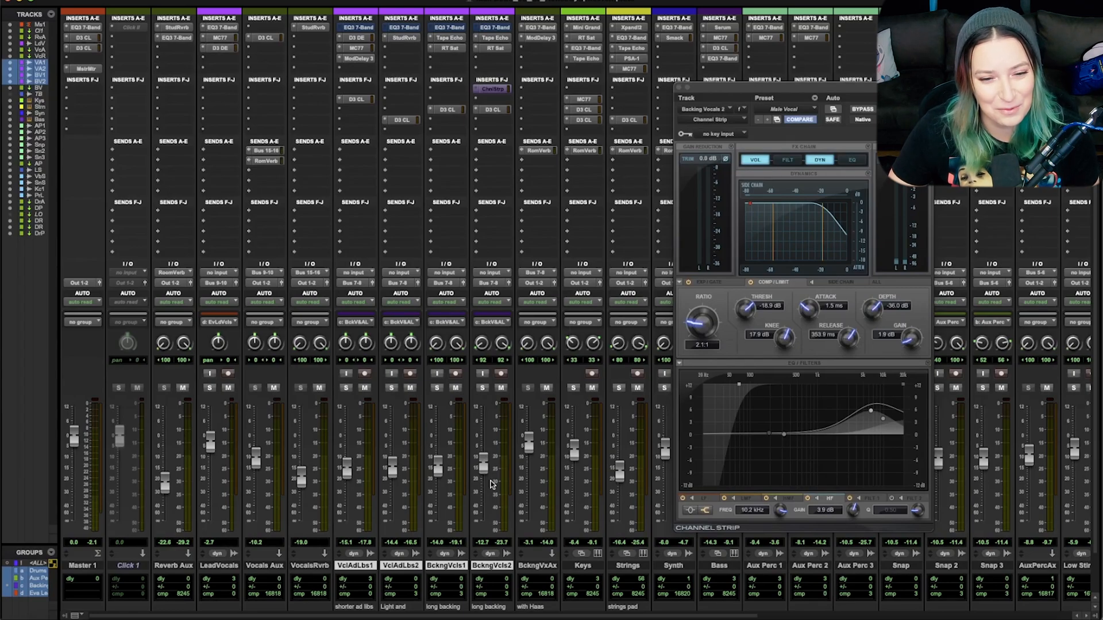
{"action": "mouse_move", "coordinate": [522, 377]}
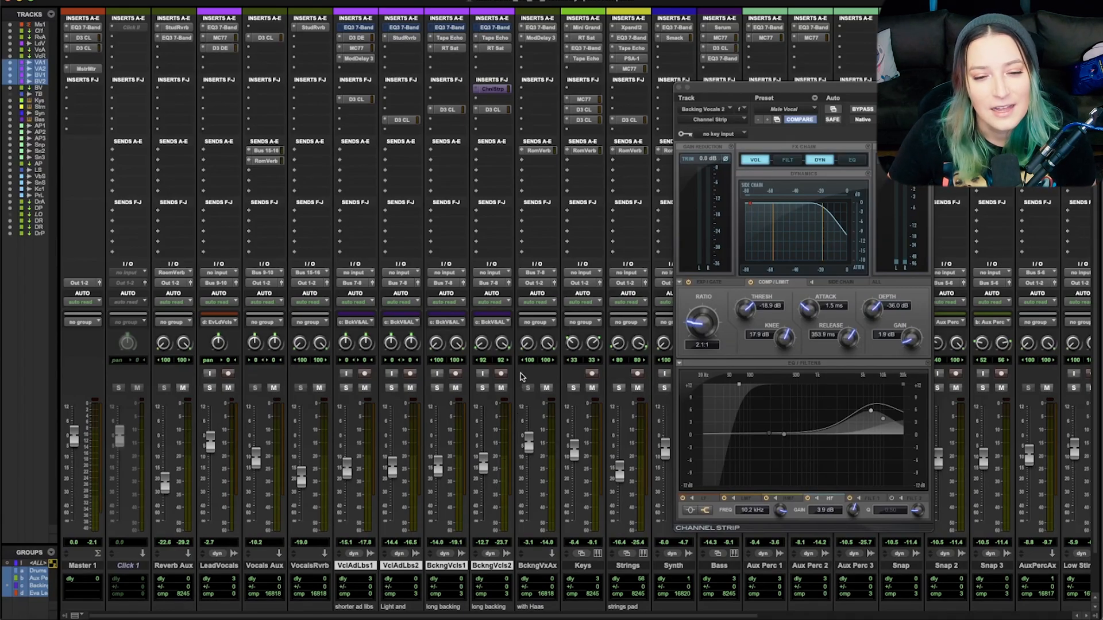